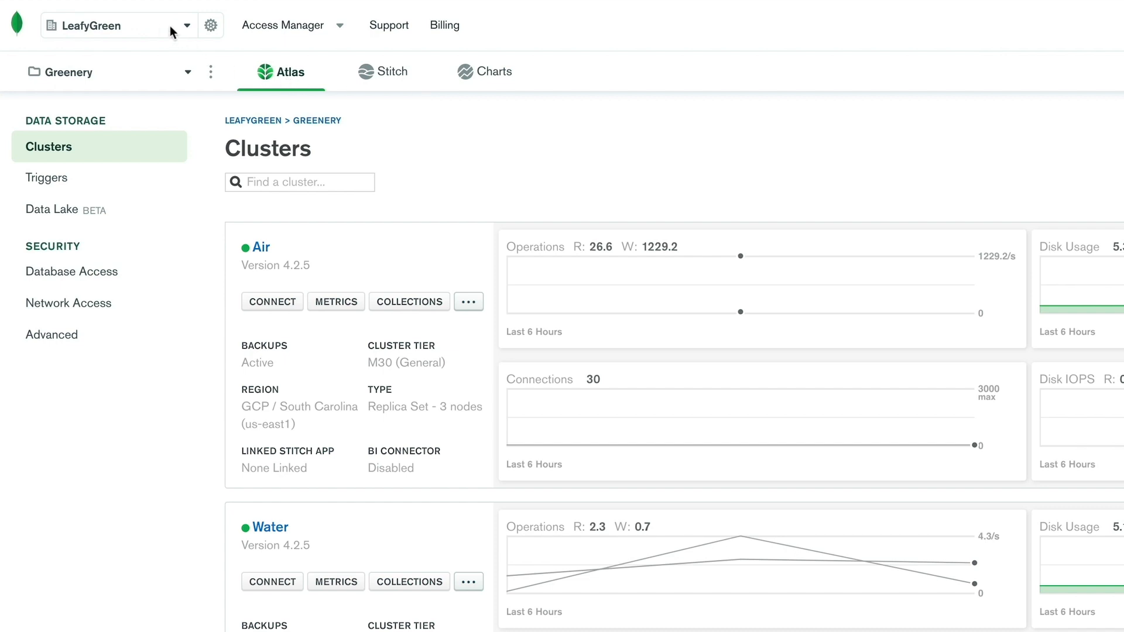
# - Show the organization list from the LeafyGreen dropdown (Axil, LeafyGreen, MongoDB, Petiole, Photosynthesis)
pyautogui.click(115, 25)
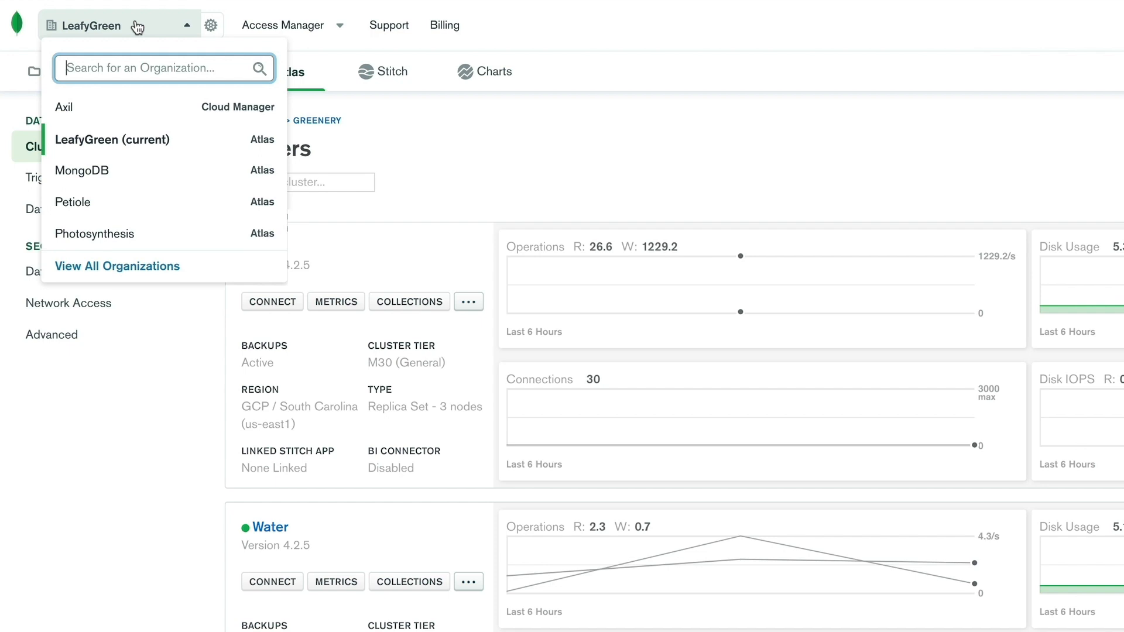
pyautogui.moveTo(298, 86)
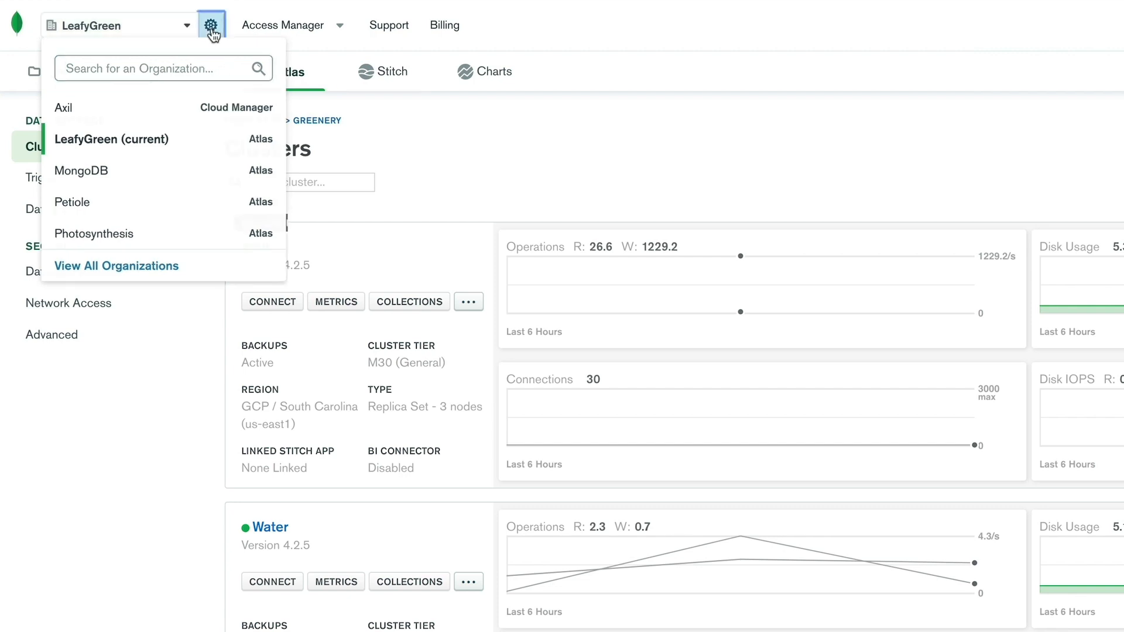
# - View LeafyGreen's organization Settings and Projects list, then return to the Greenery project's clusters
pyautogui.click(210, 26)
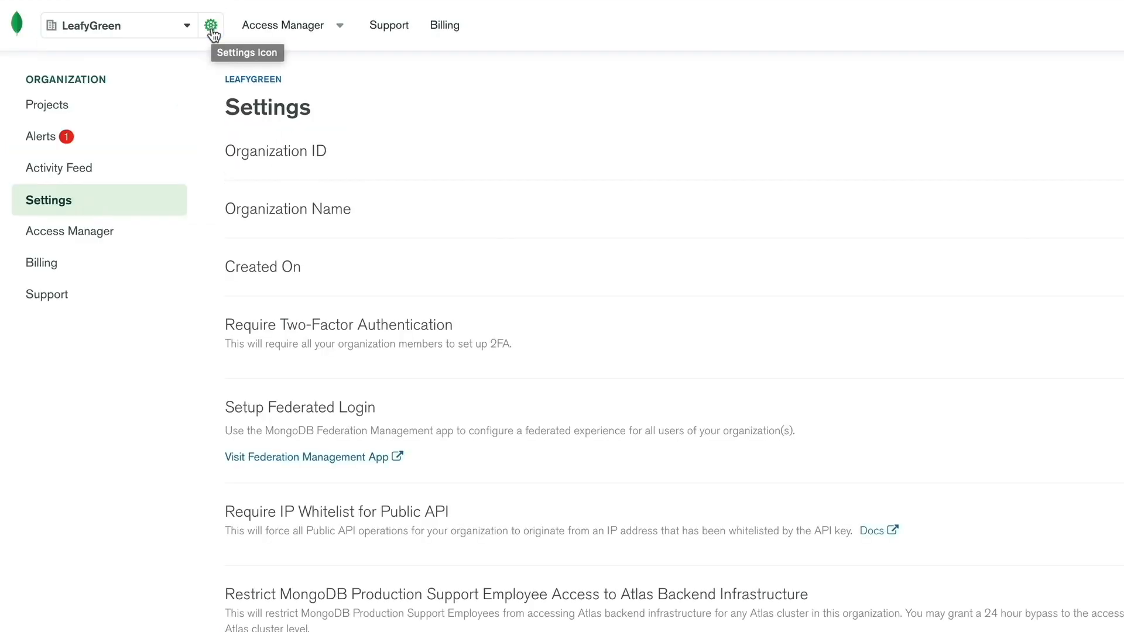
pyautogui.moveTo(123, 123)
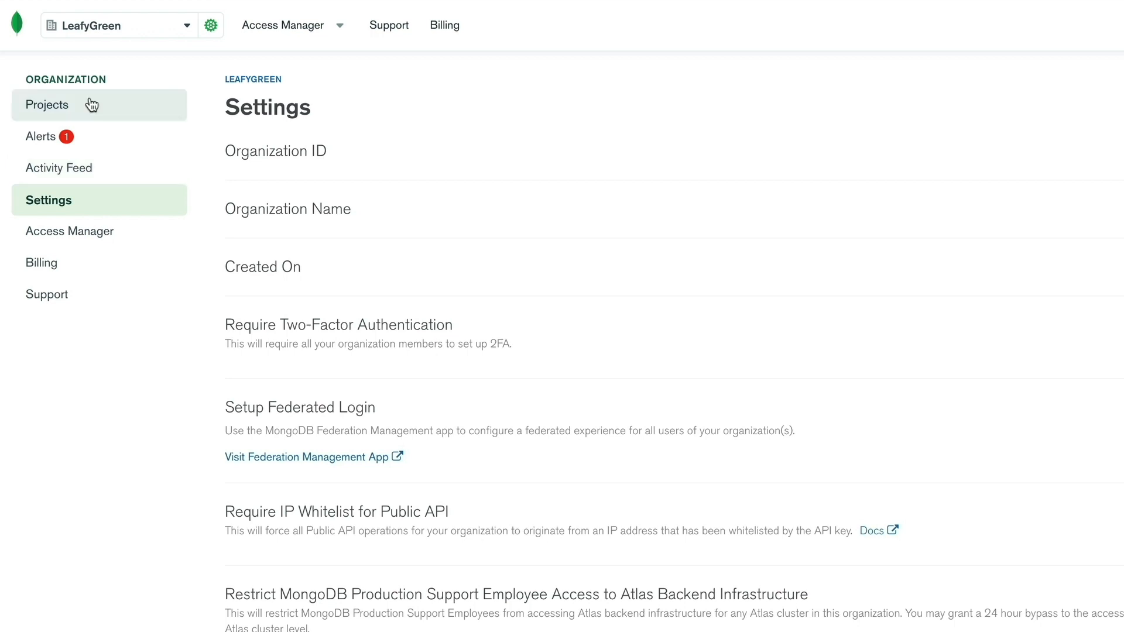
pyautogui.click(47, 105)
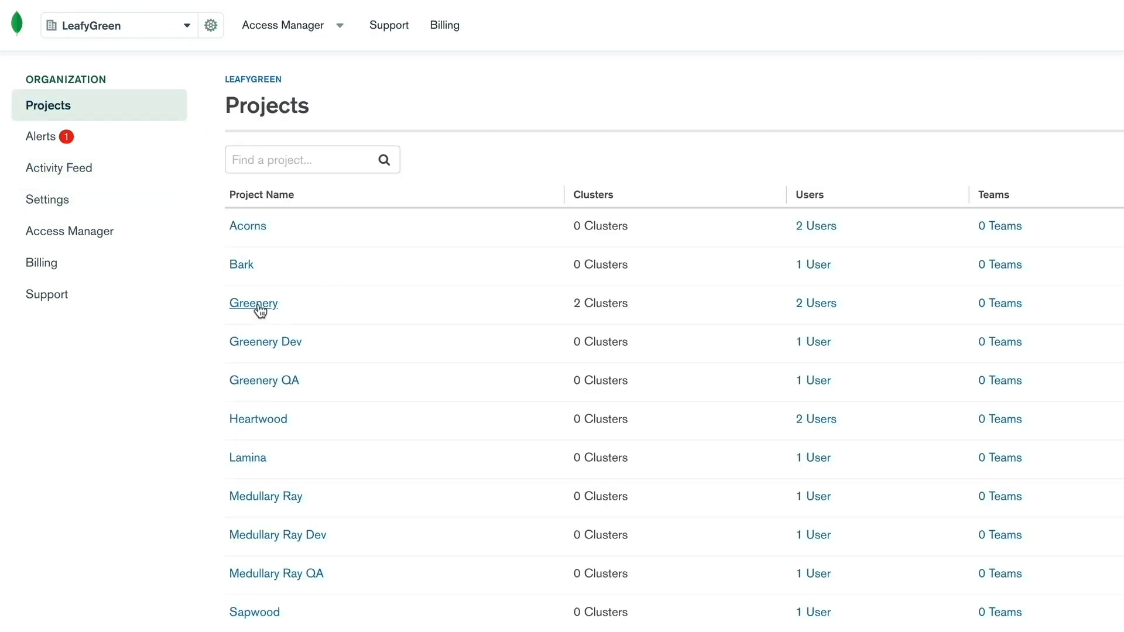
pyautogui.click(252, 304)
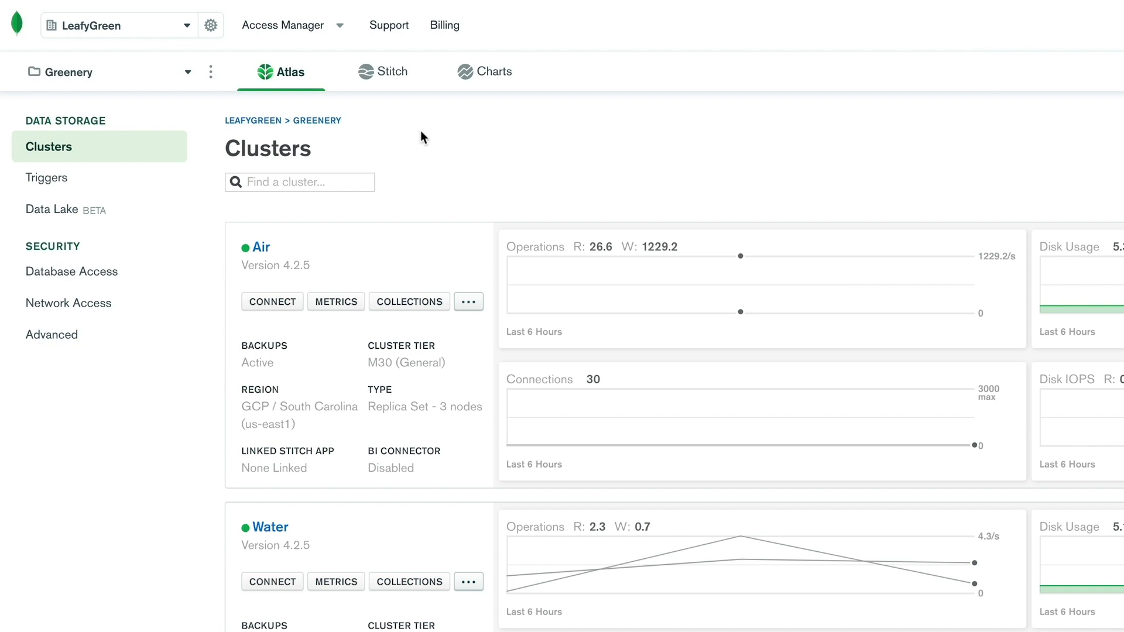
pyautogui.moveTo(370, 82)
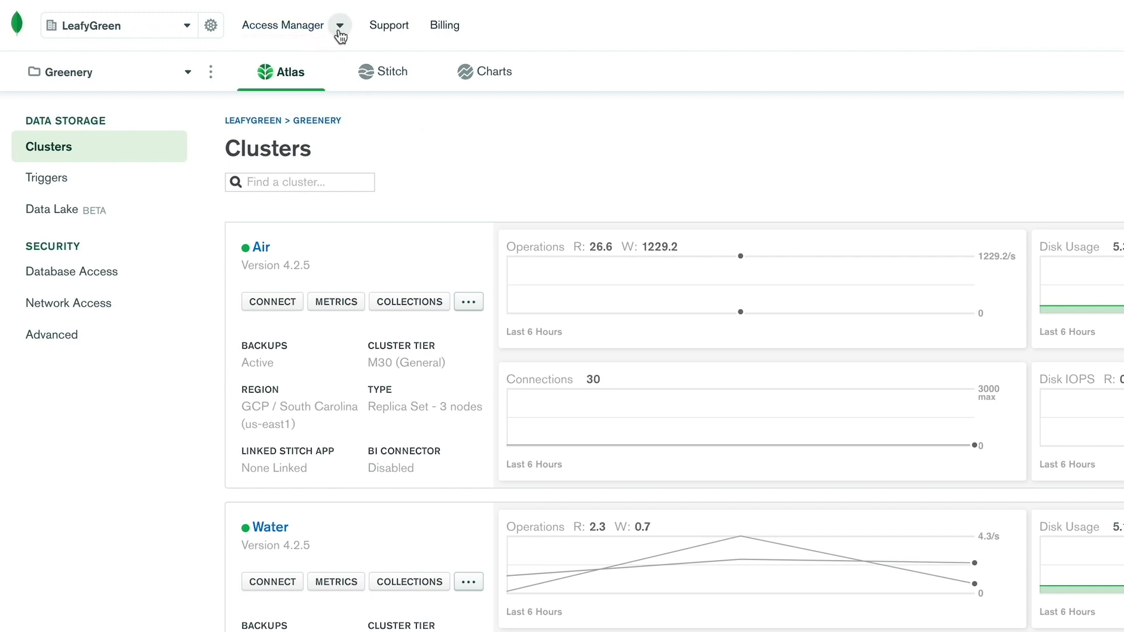
pyautogui.click(340, 25)
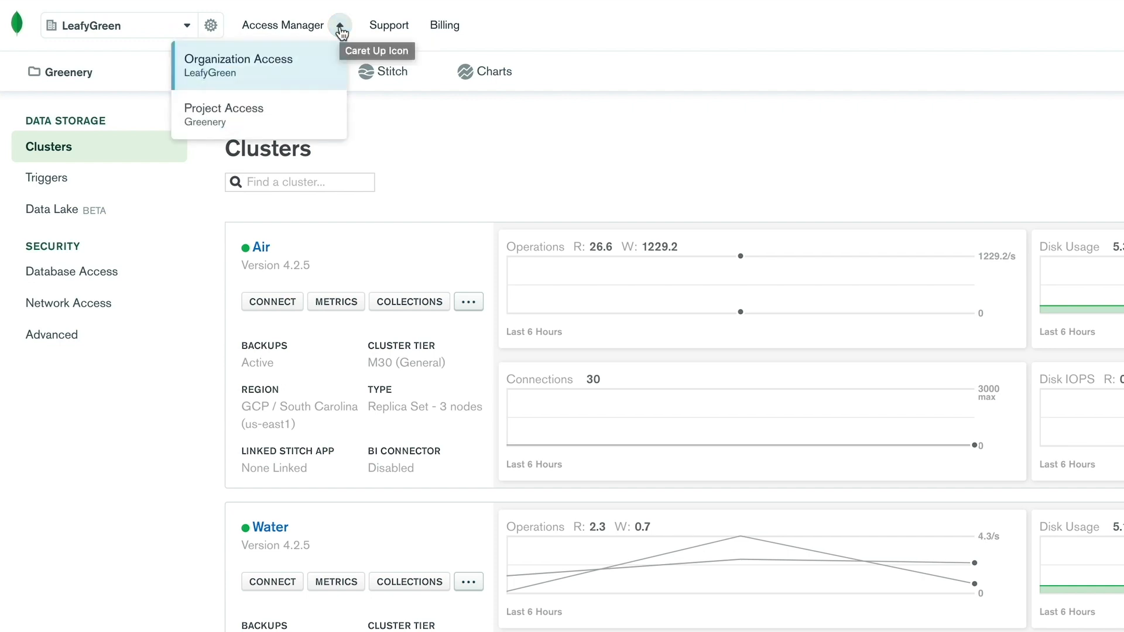
pyautogui.moveTo(314, 91)
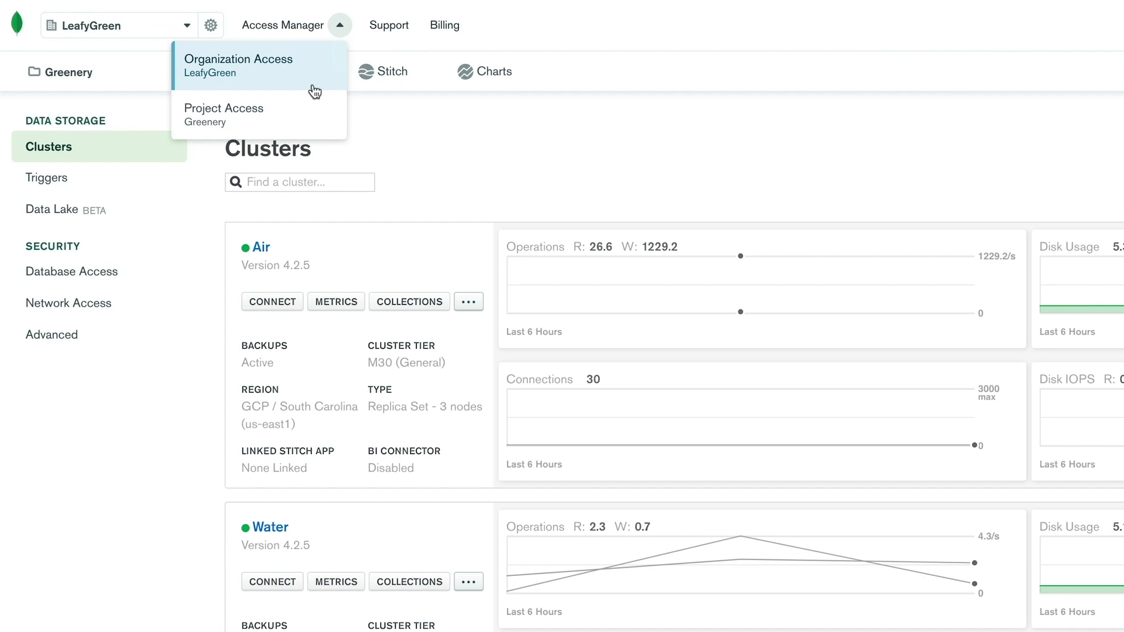
pyautogui.moveTo(283, 127)
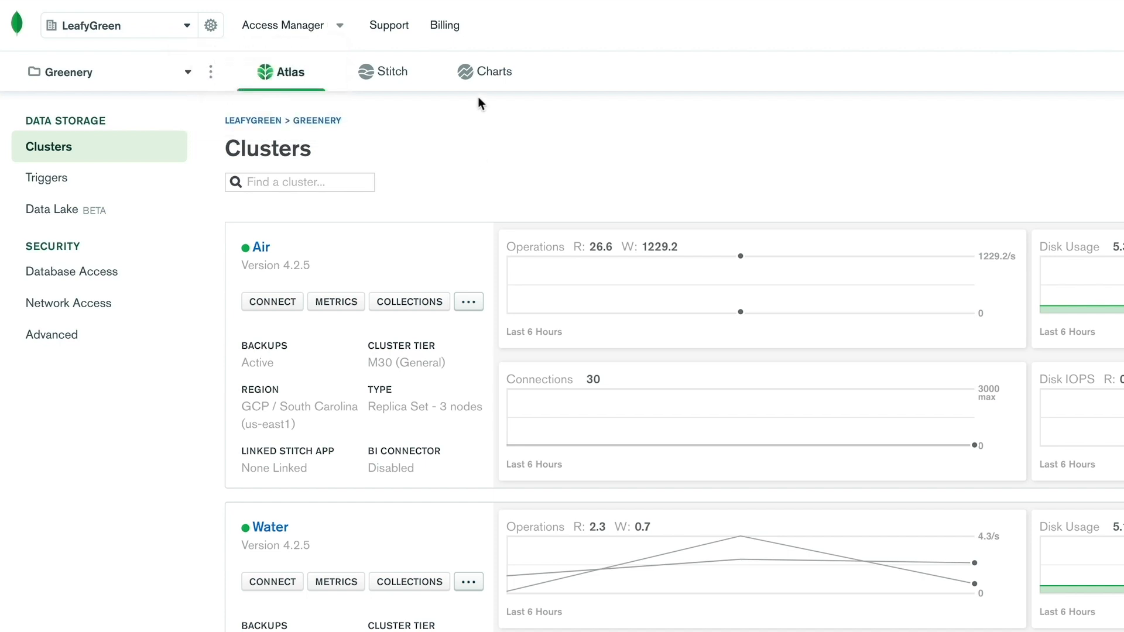
pyautogui.moveTo(390, 28)
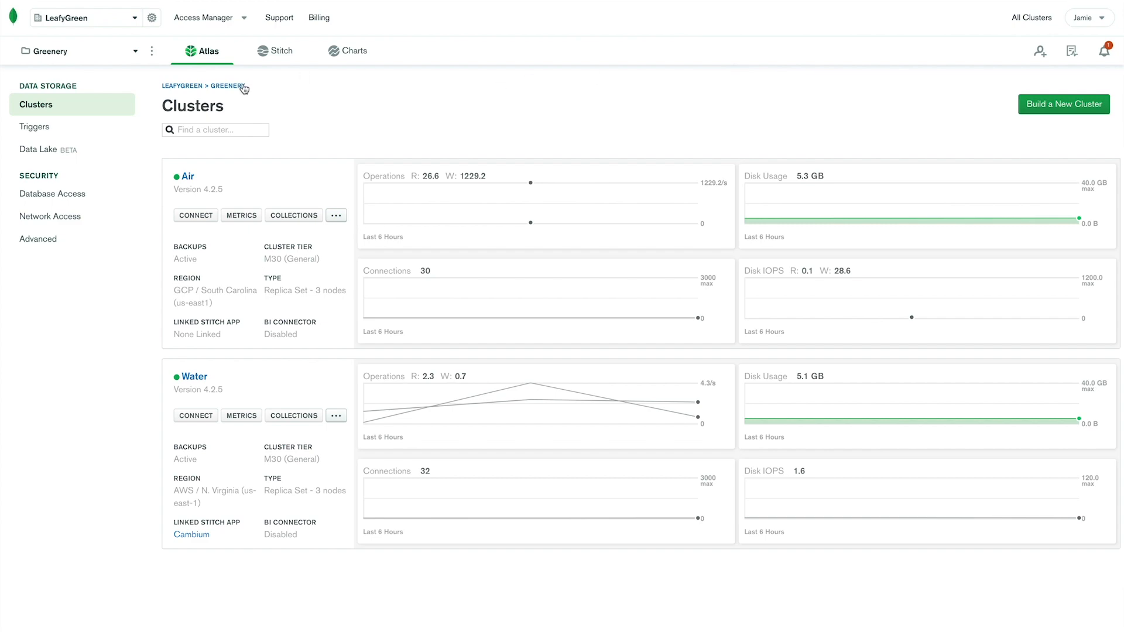
pyautogui.moveTo(90, 59)
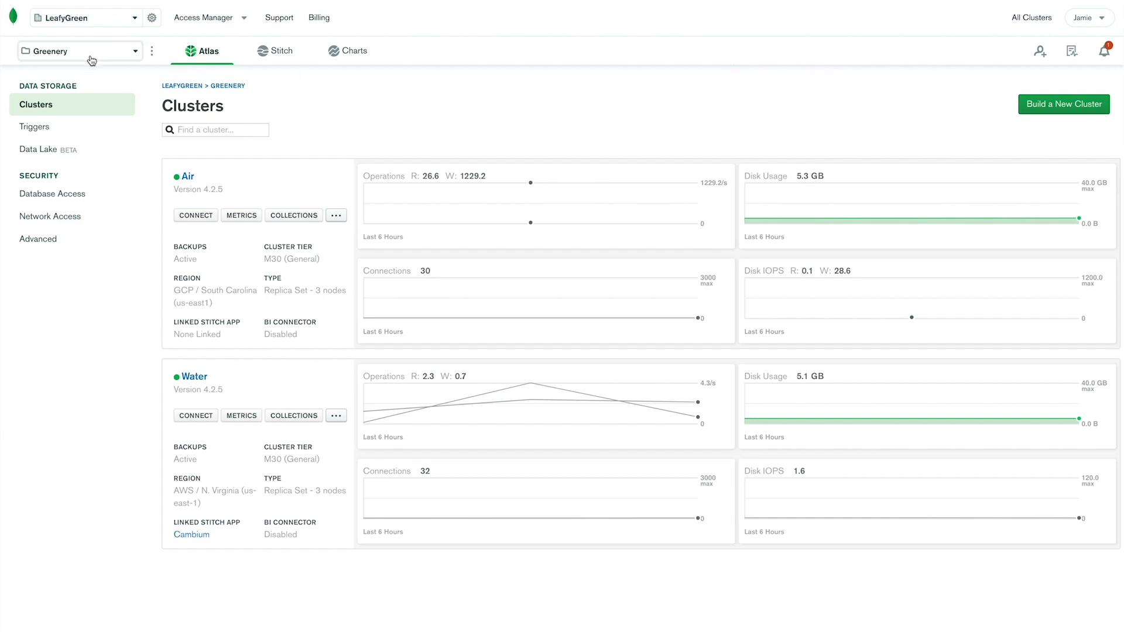
pyautogui.click(79, 50)
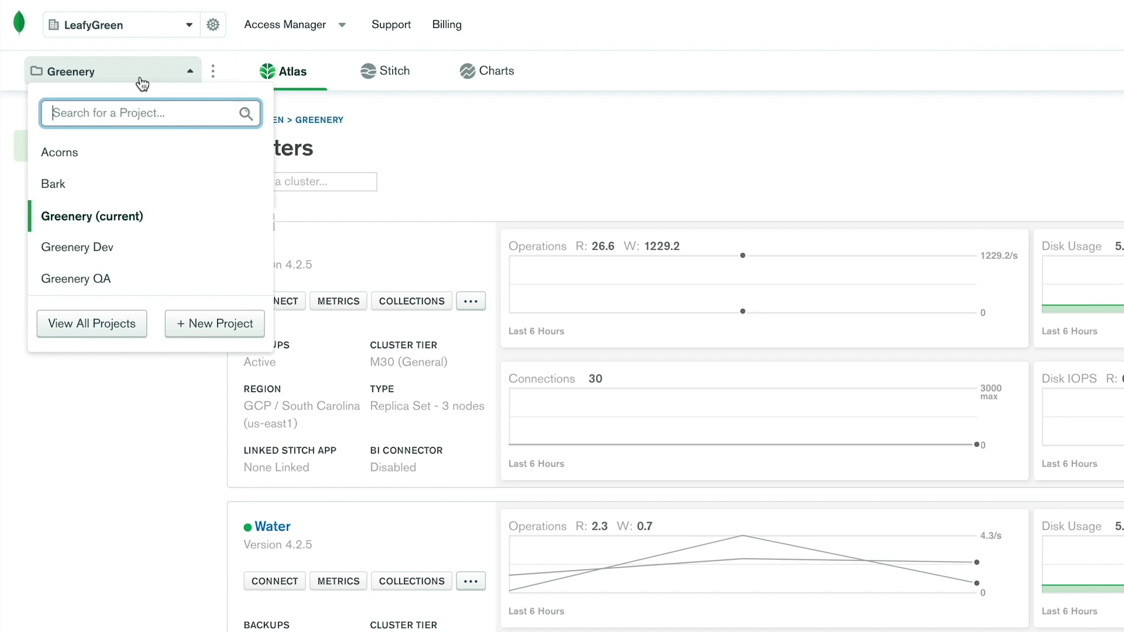
pyautogui.scroll(-3)
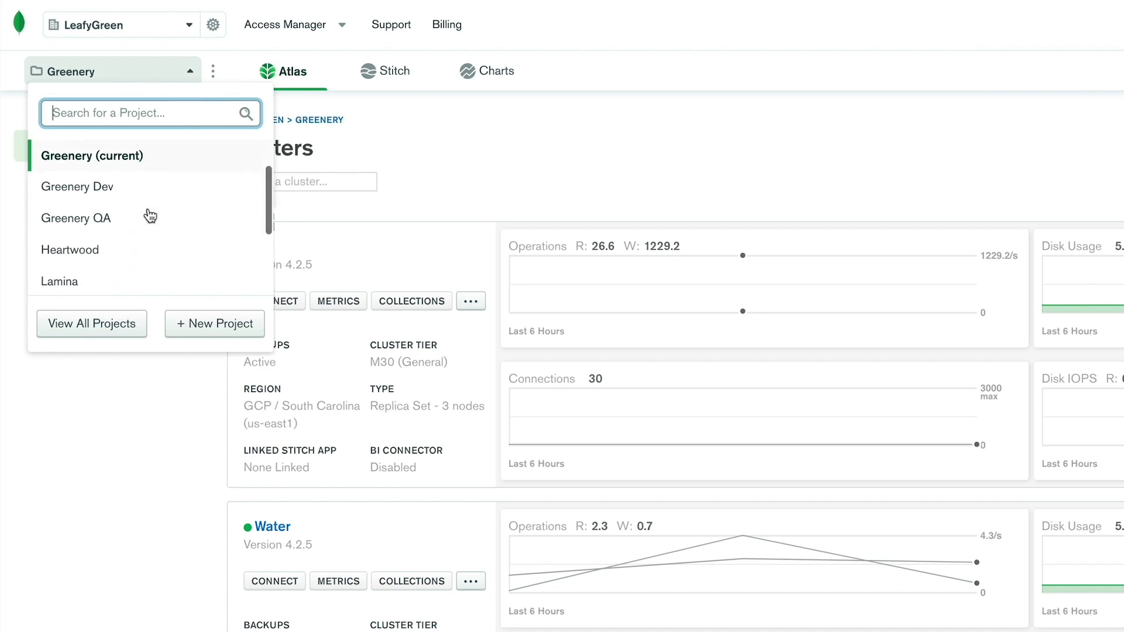
pyautogui.scroll(-3)
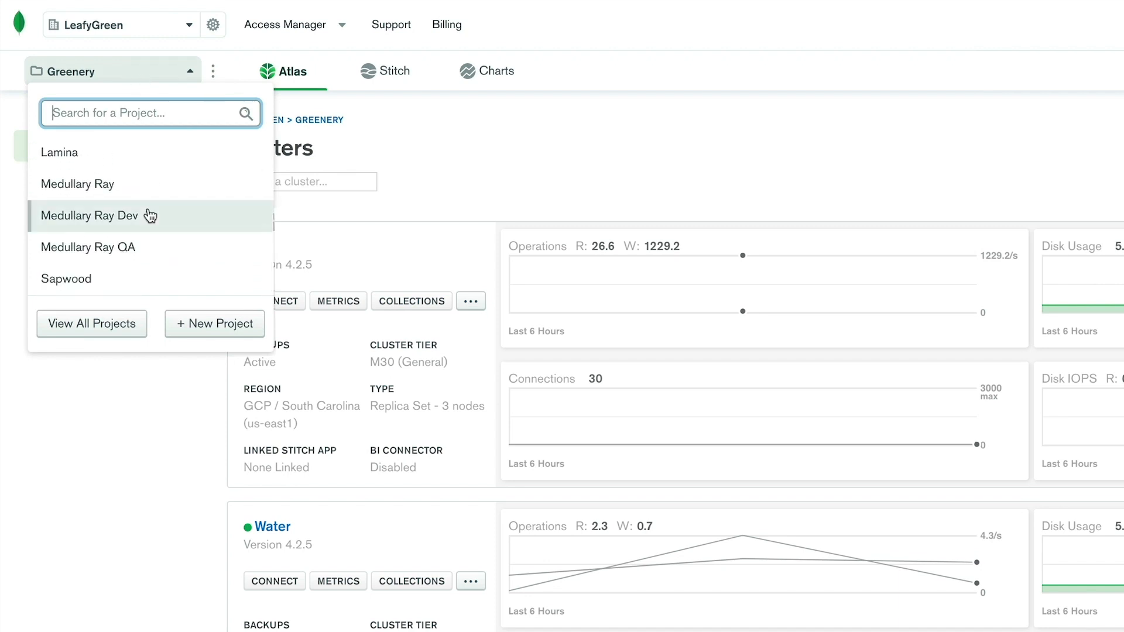
pyautogui.moveTo(134, 260)
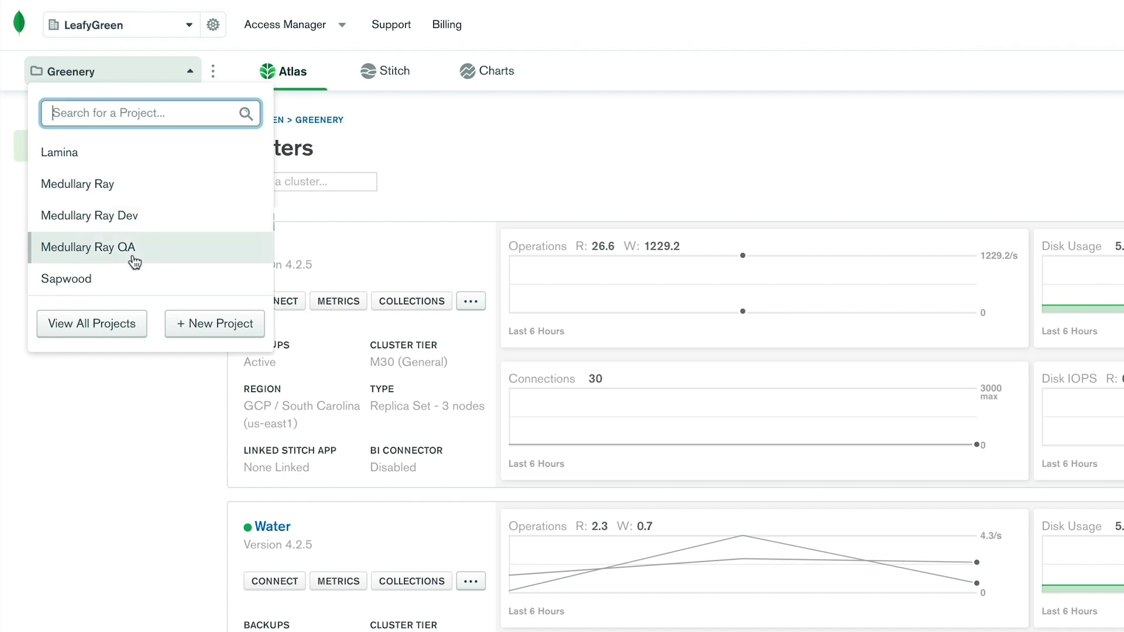
pyautogui.moveTo(492, 180)
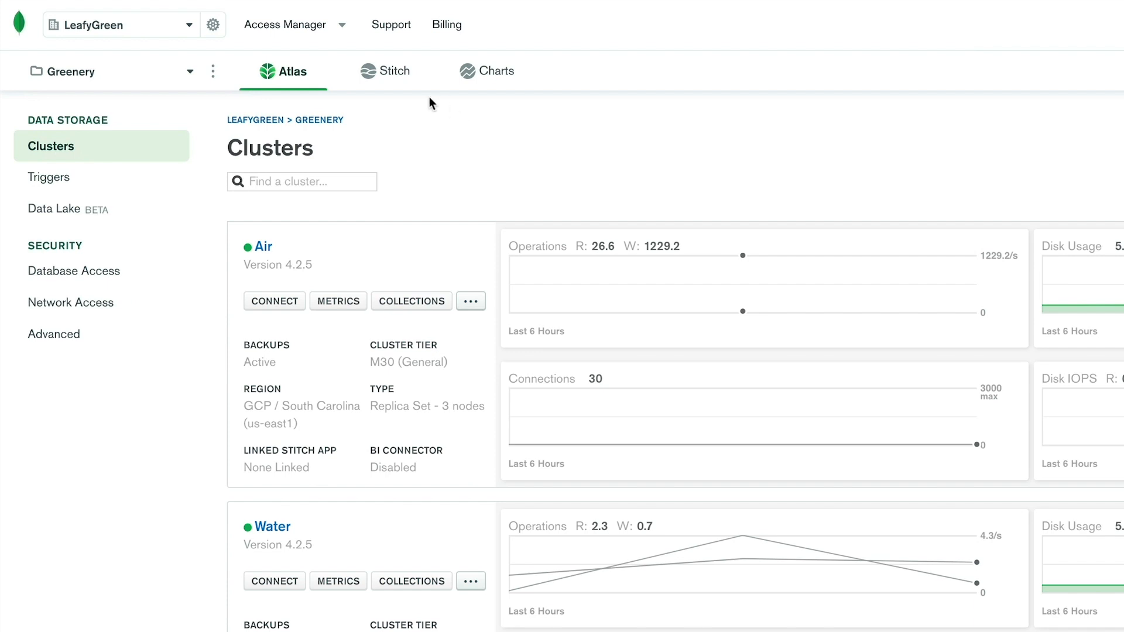
pyautogui.moveTo(235, 83)
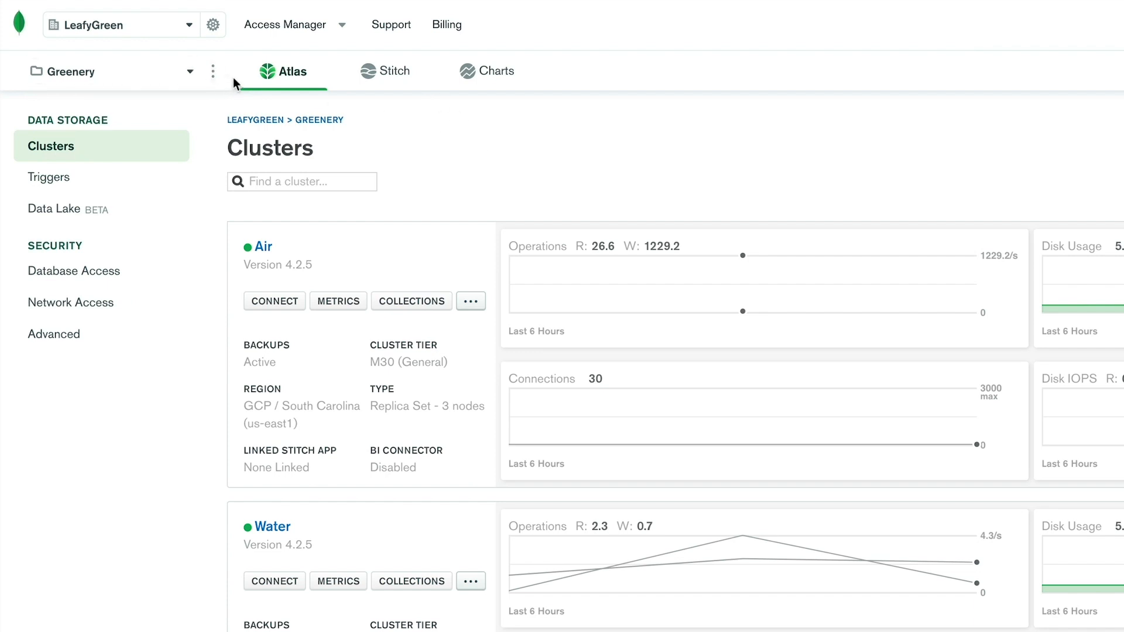
pyautogui.click(213, 71)
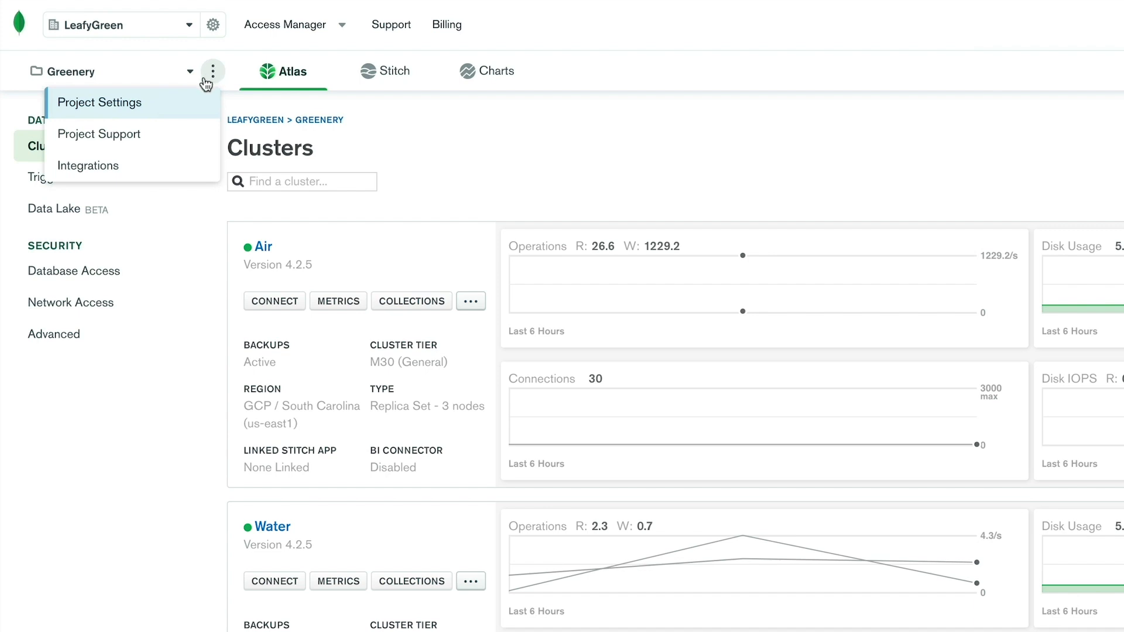
pyautogui.click(100, 103)
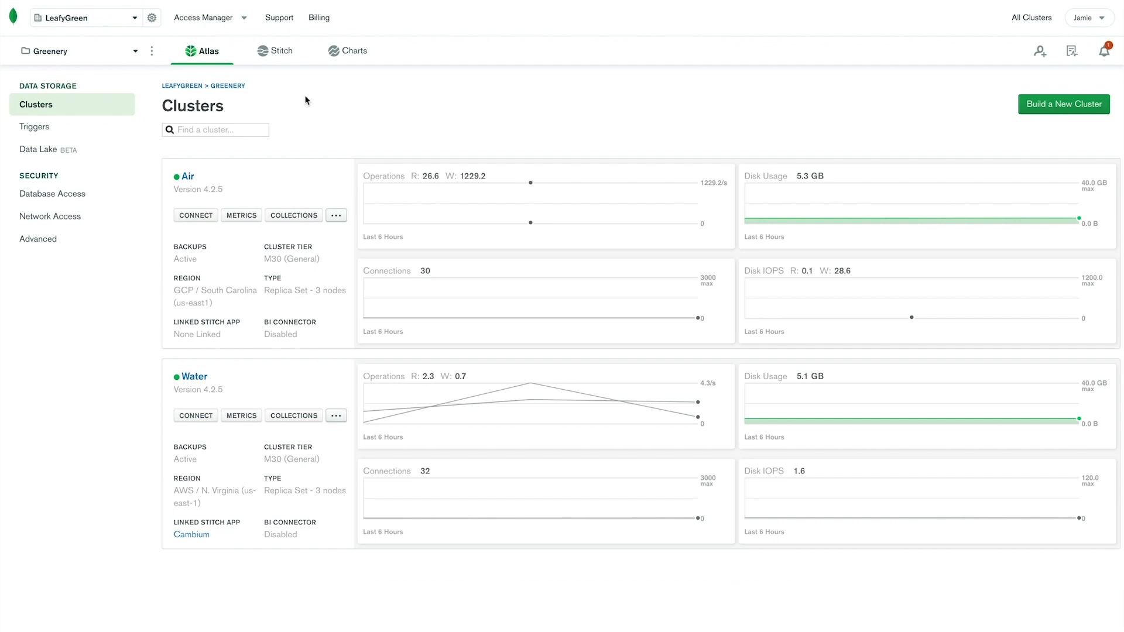
pyautogui.moveTo(284, 51)
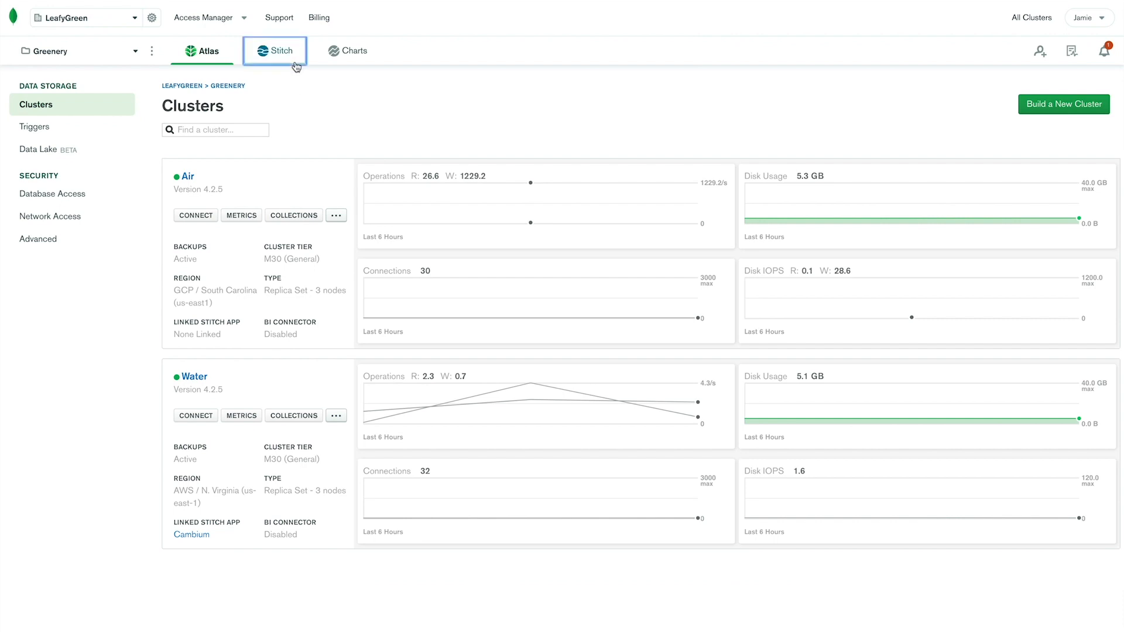
# - Browse the Greenery project's Stitch applications, then its Charts dashboards (Resources, Big Picture, Heartwood)
pyautogui.click(277, 50)
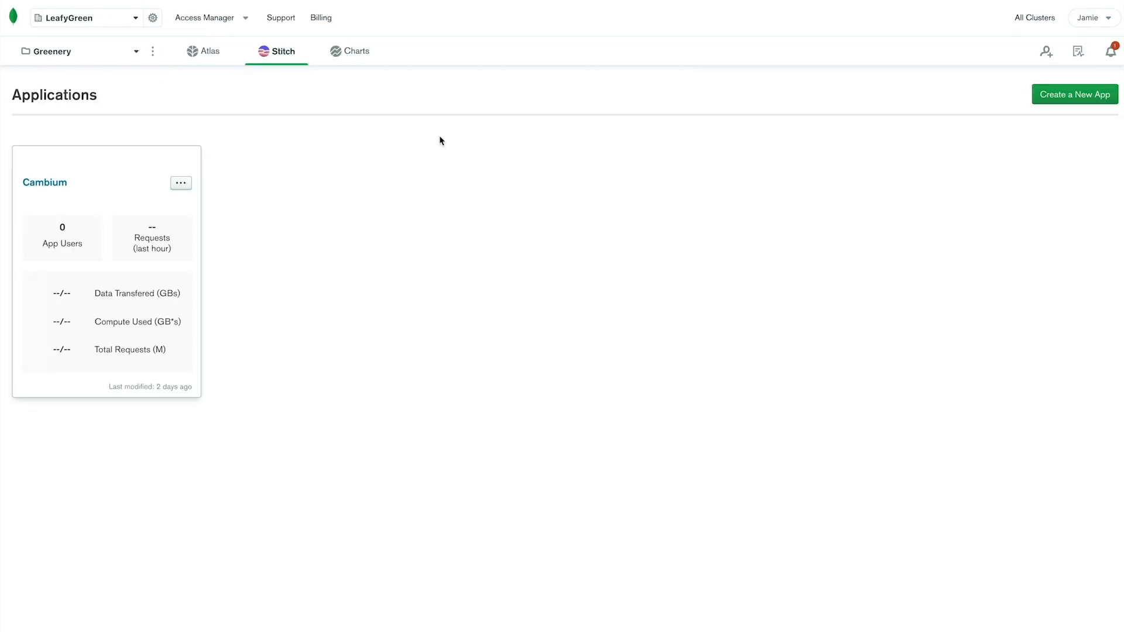
pyautogui.click(357, 51)
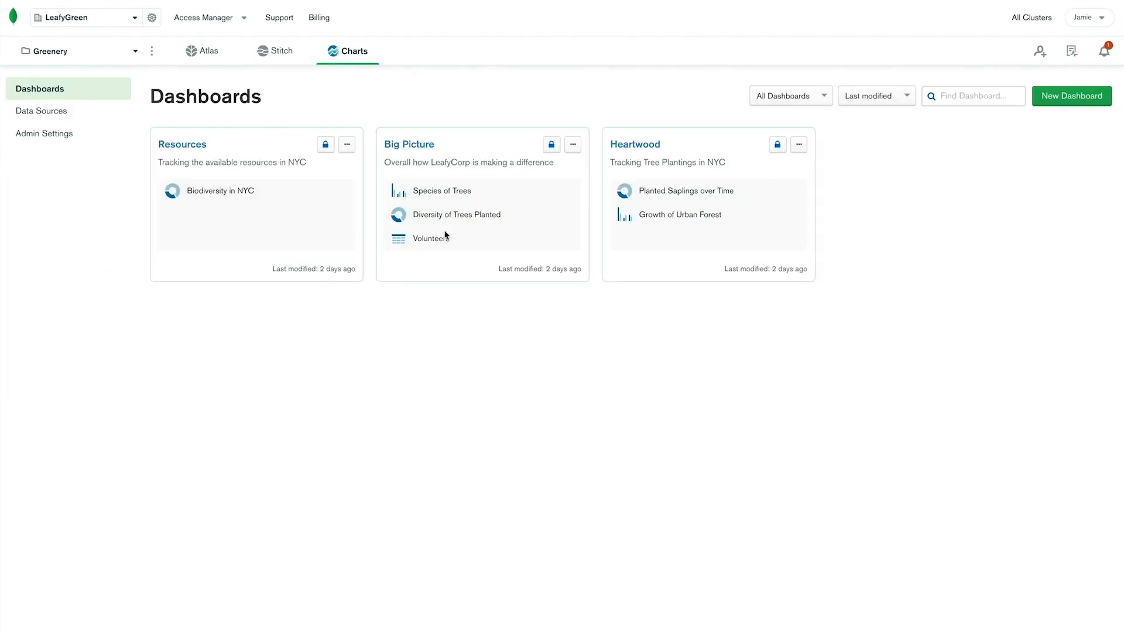
pyautogui.moveTo(192, 166)
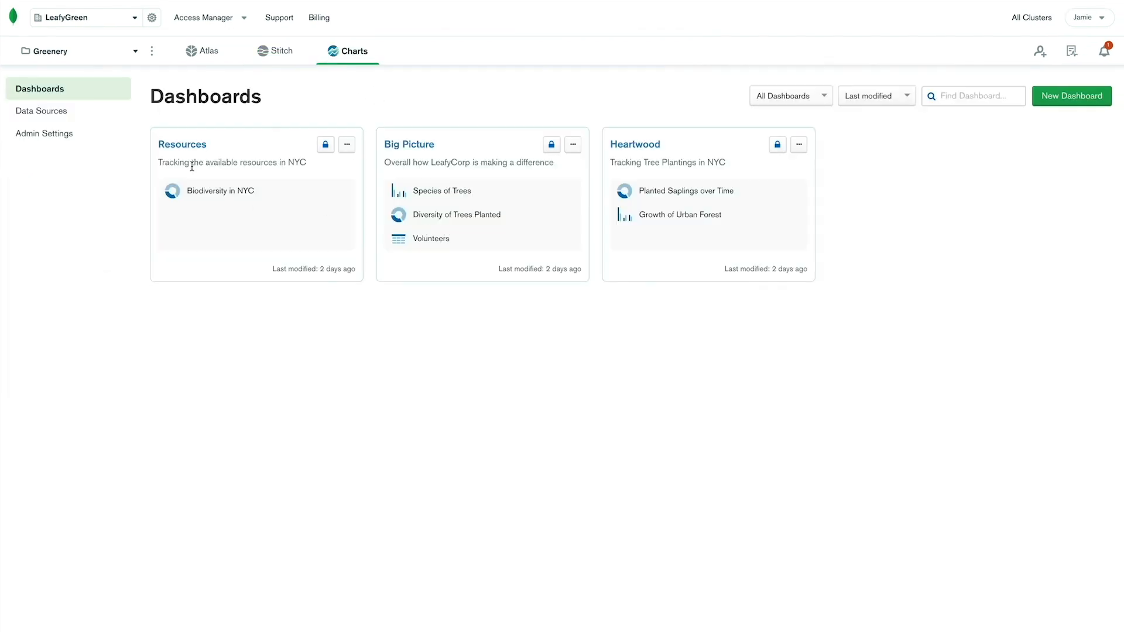
pyautogui.click(79, 51)
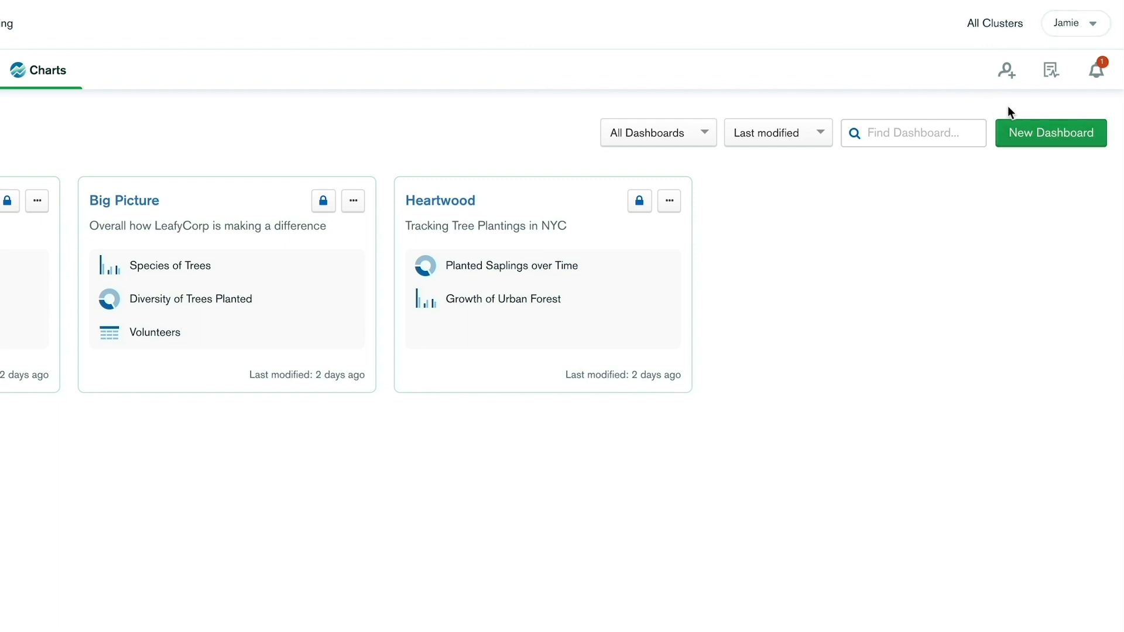
pyautogui.moveTo(972, 89)
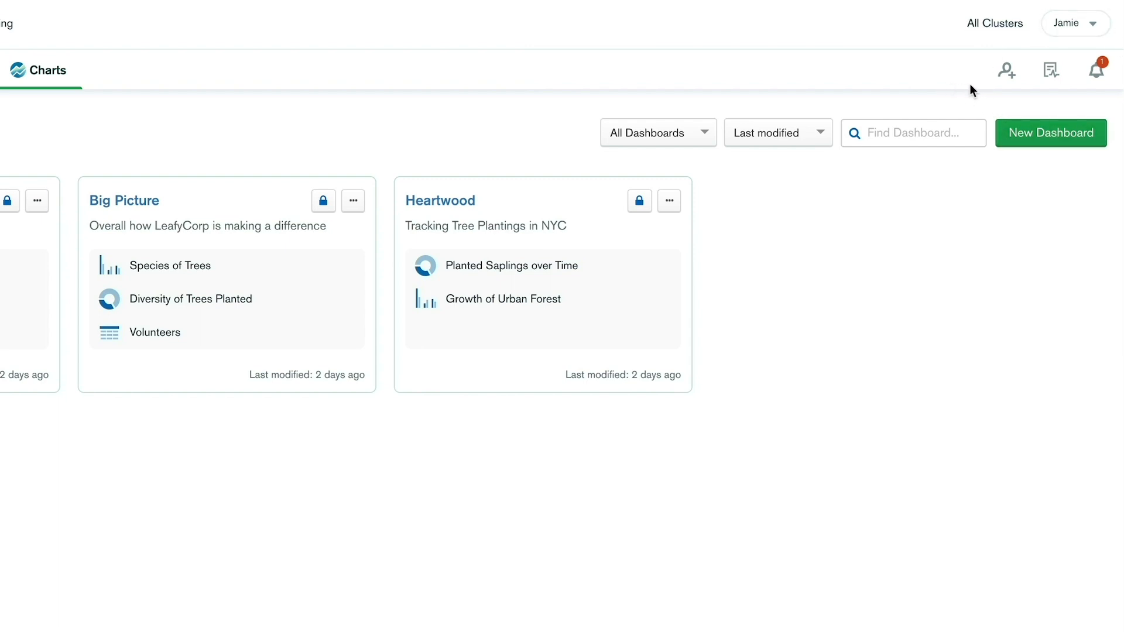
pyautogui.moveTo(1007, 71)
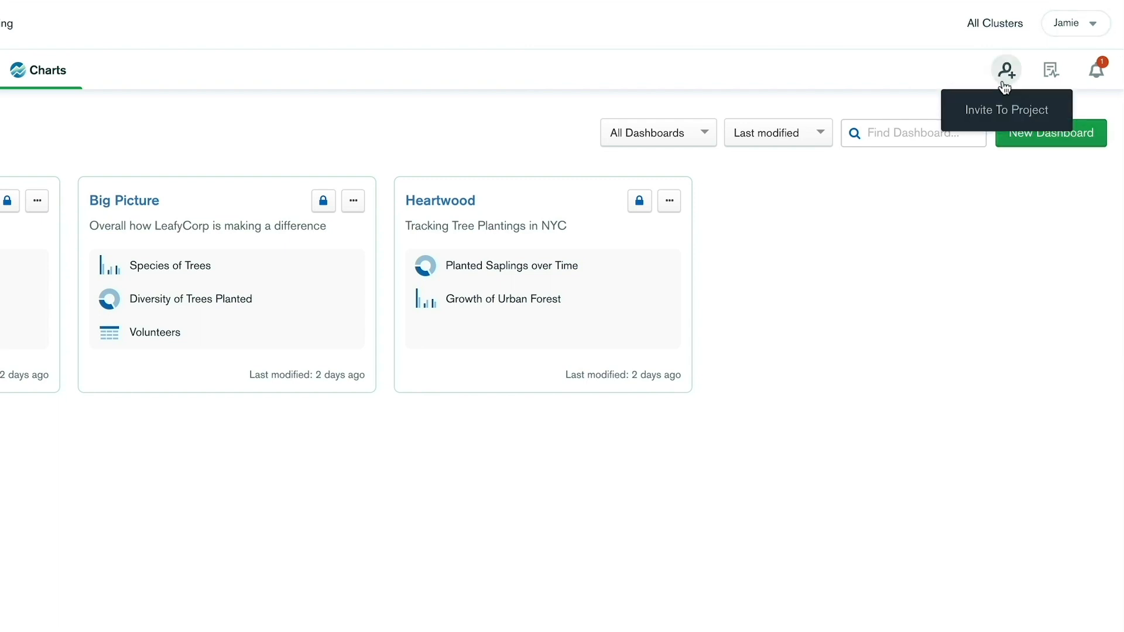
pyautogui.moveTo(1052, 72)
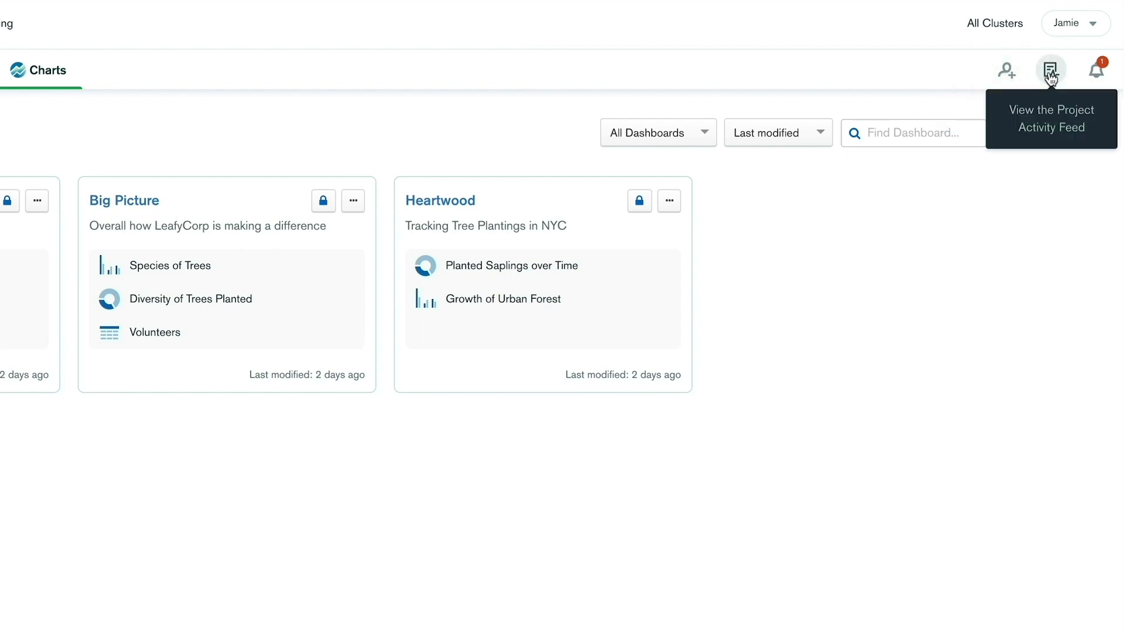
pyautogui.moveTo(1102, 70)
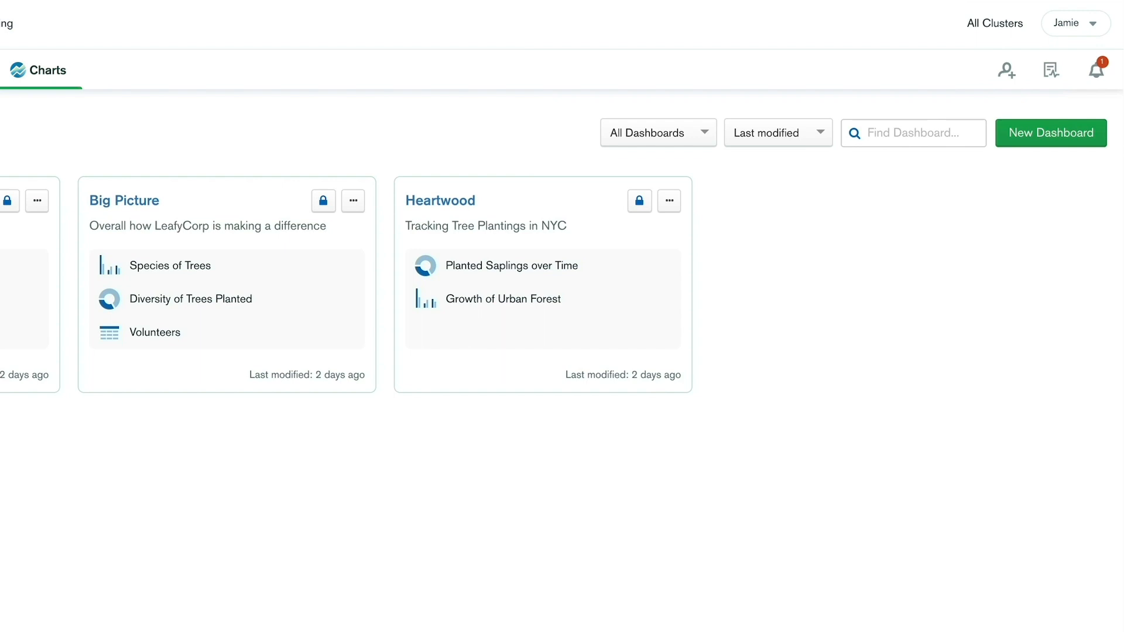
pyautogui.click(1070, 23)
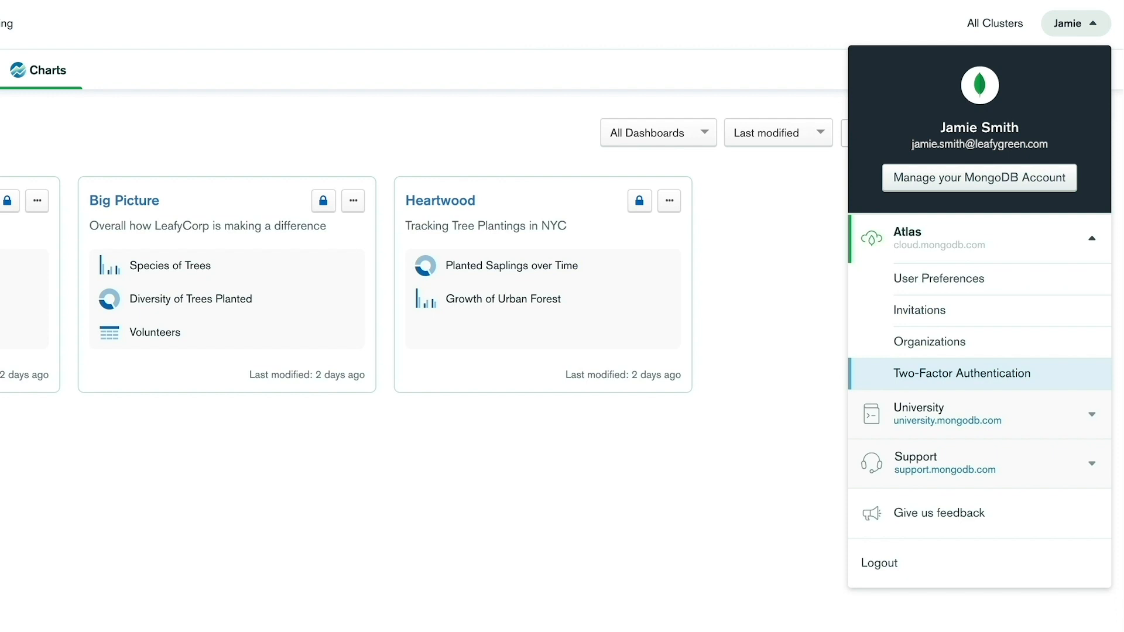
pyautogui.moveTo(976, 197)
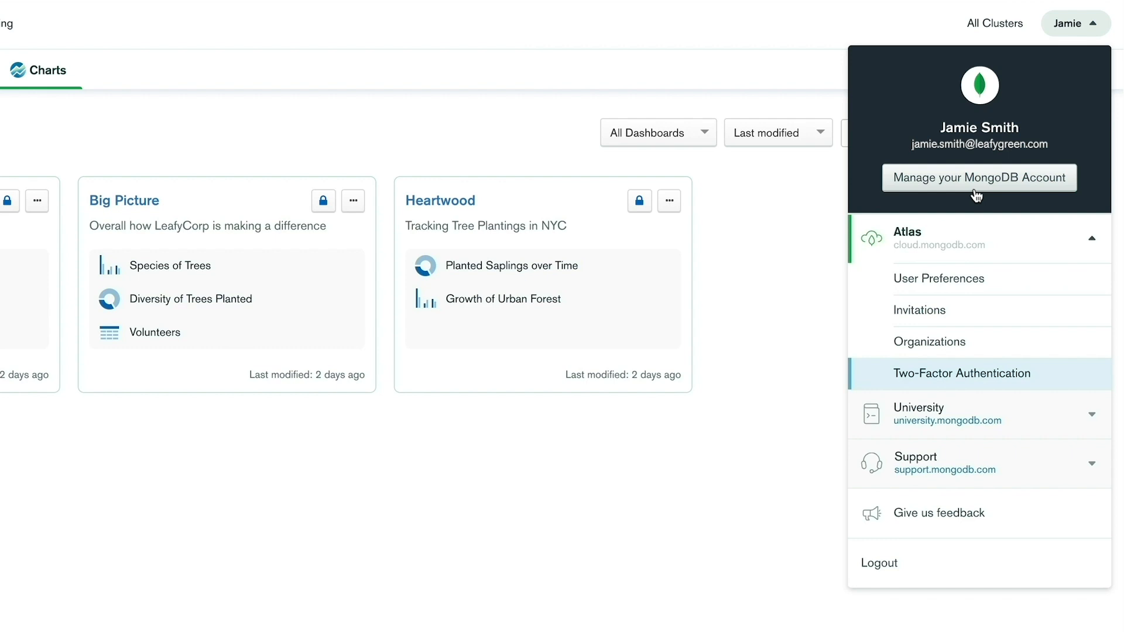
pyautogui.moveTo(932, 410)
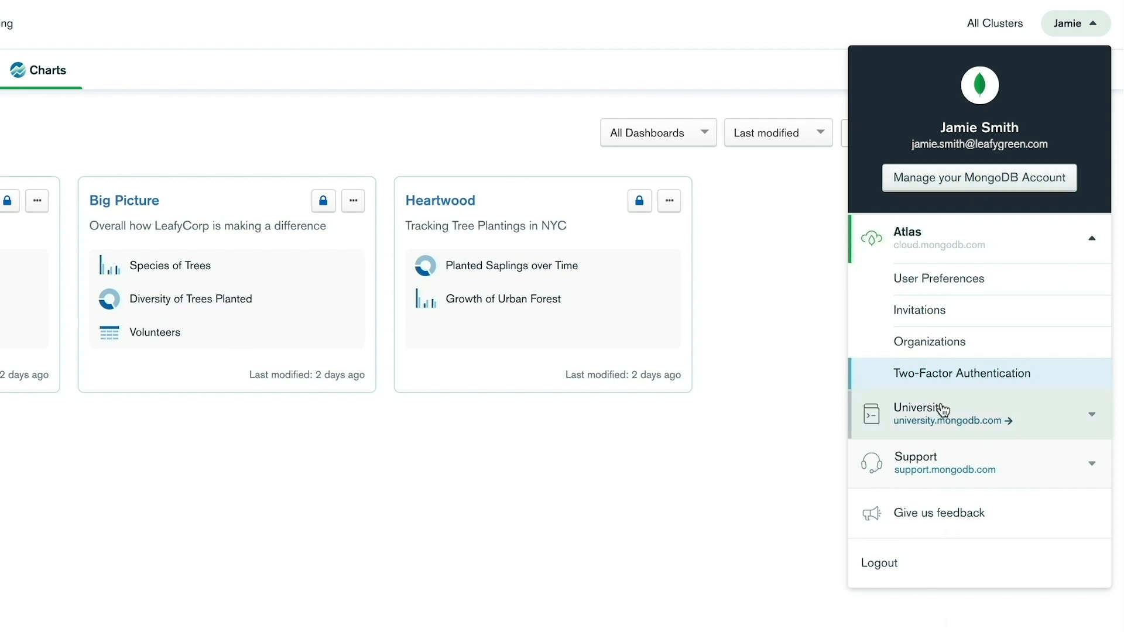
pyautogui.moveTo(960, 466)
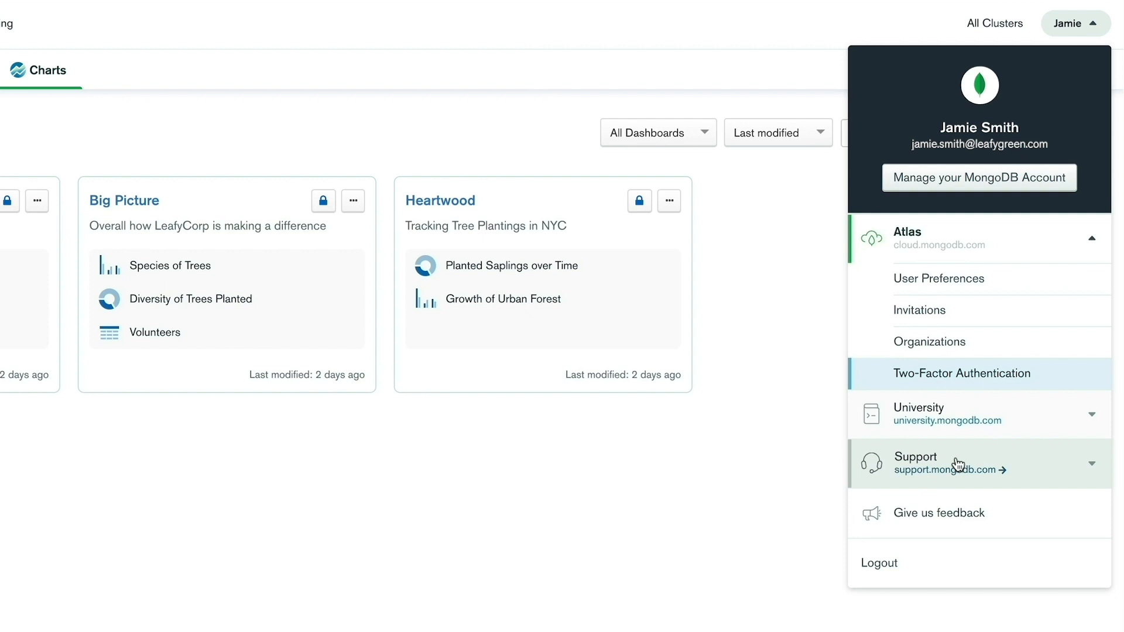
pyautogui.moveTo(929, 517)
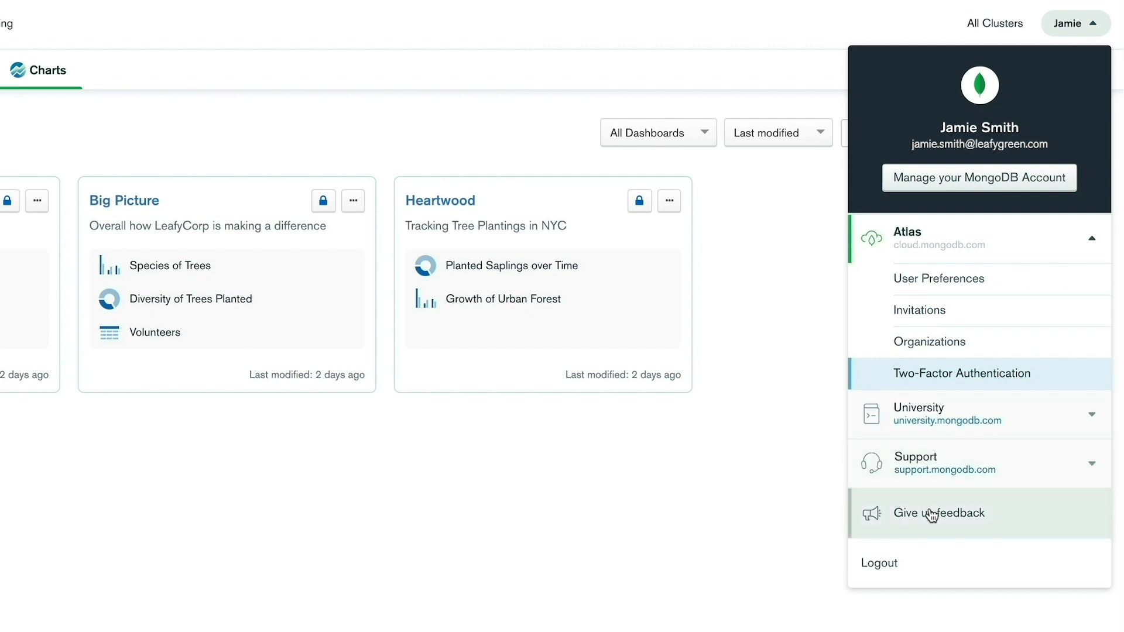